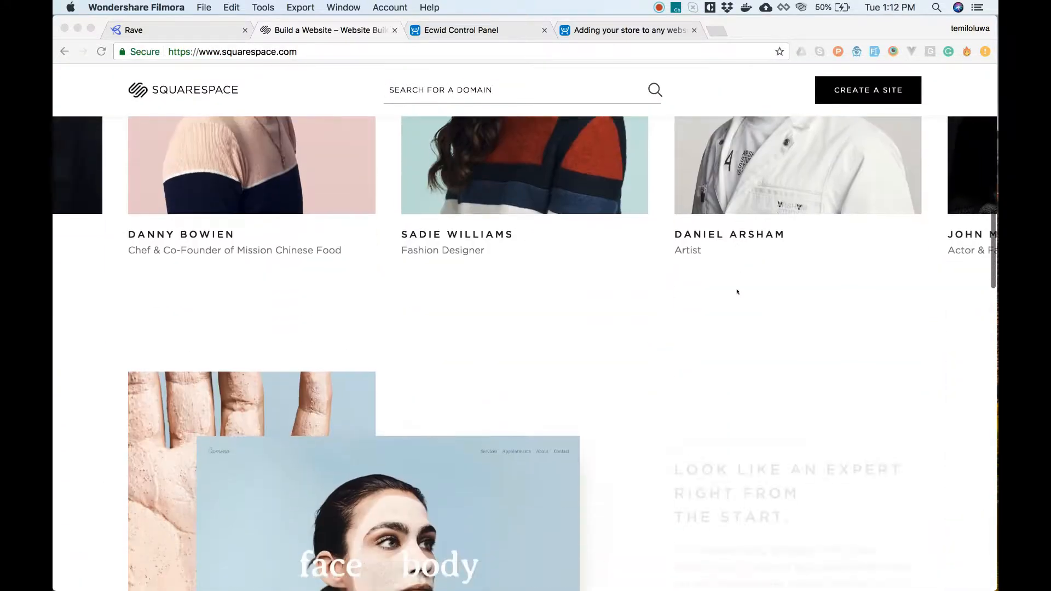
Scroll through the Squarespace template gallery to browse available designs
scroll("down", 3)
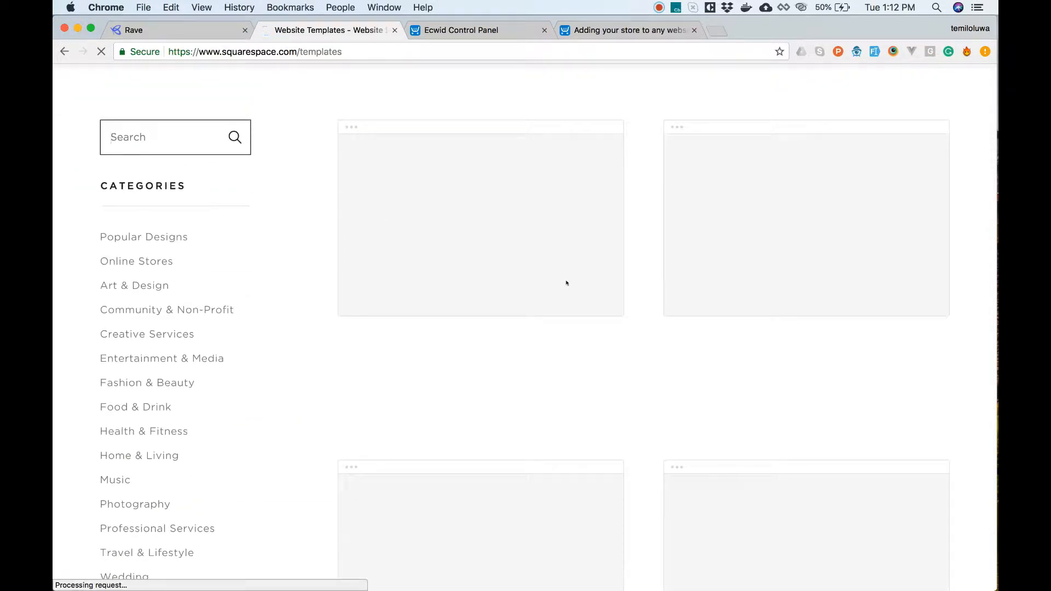
scroll("down", 3)
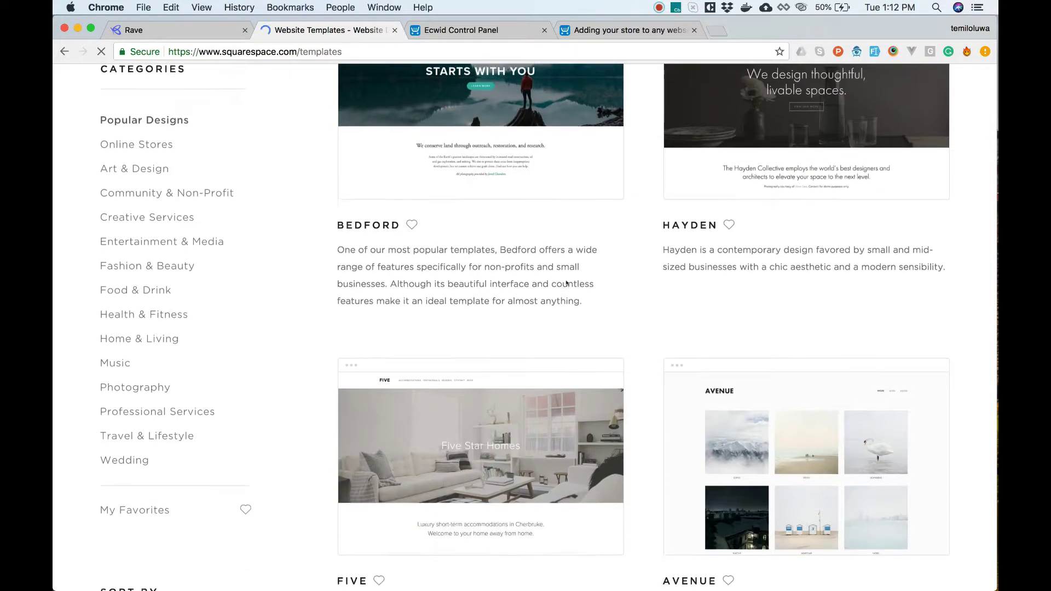
scroll("down", 3)
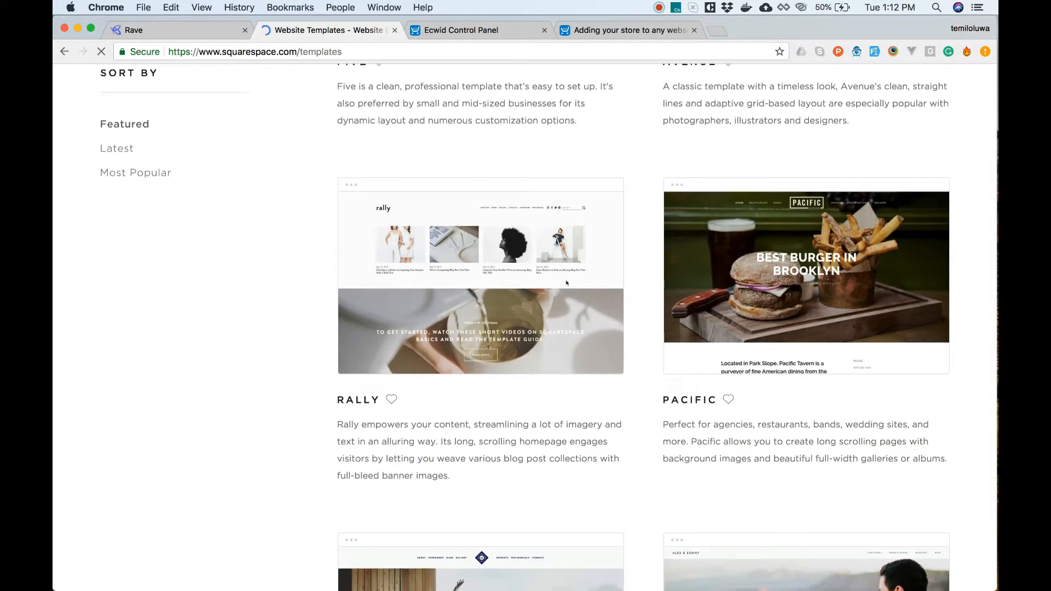
scroll("down", 3)
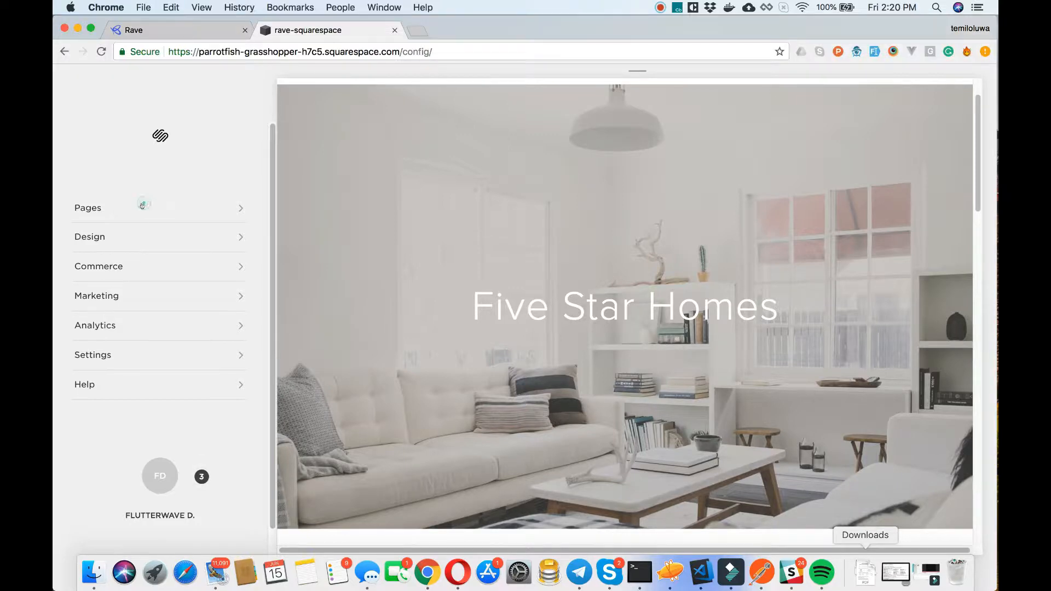
Add a new page titled 'Online Store' using the Blank layout
left_click(87, 207)
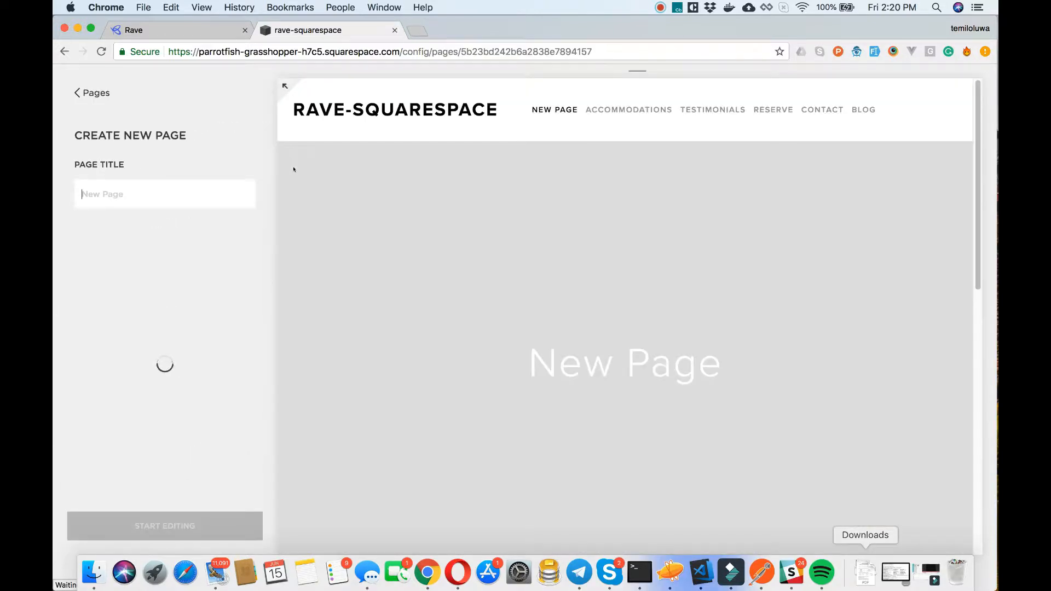
type("Online Store")
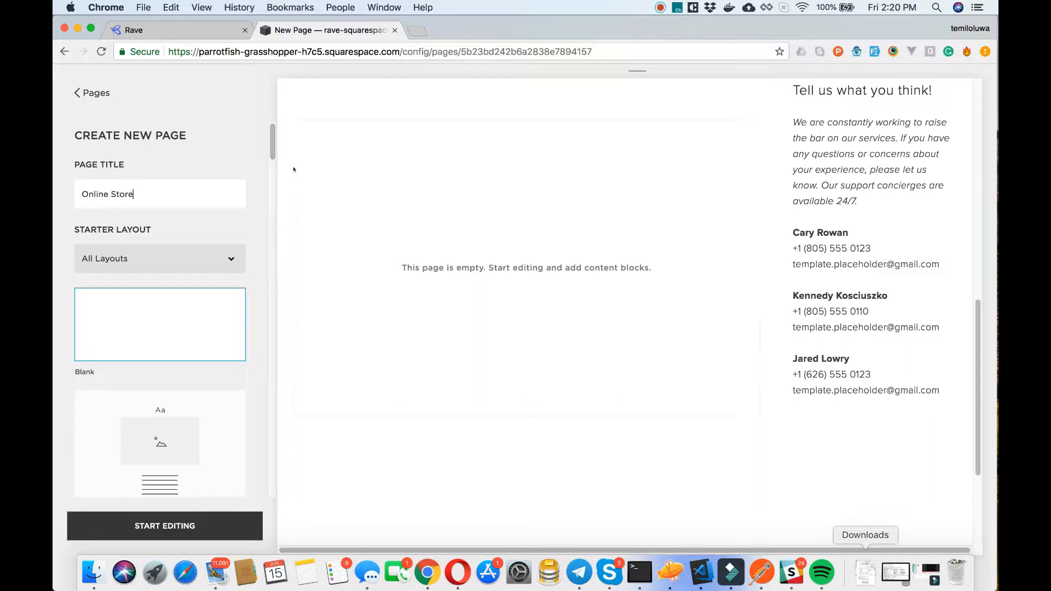
mouse_move(225, 331)
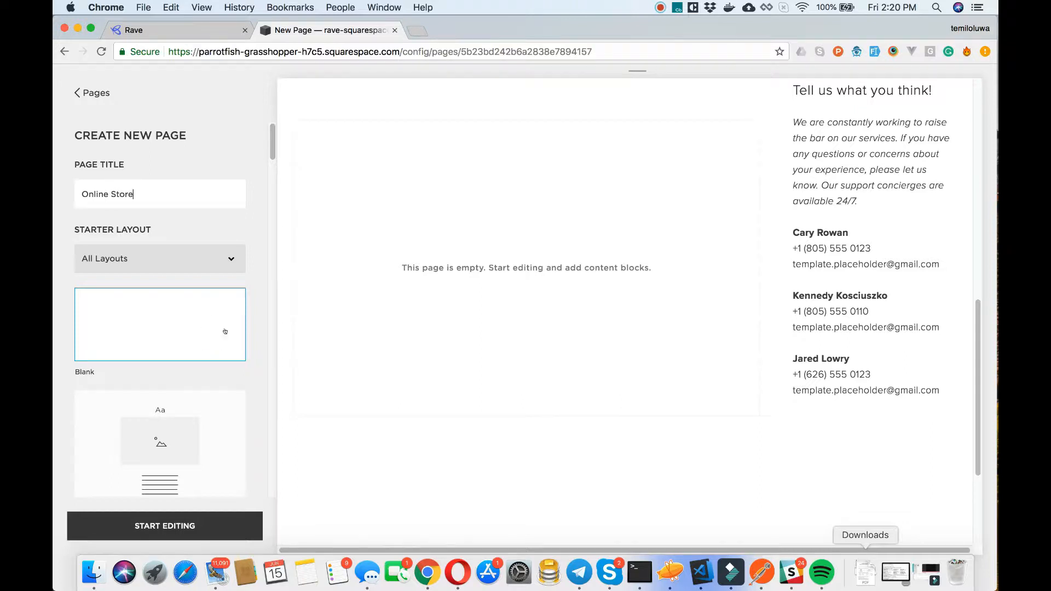
left_click(165, 526)
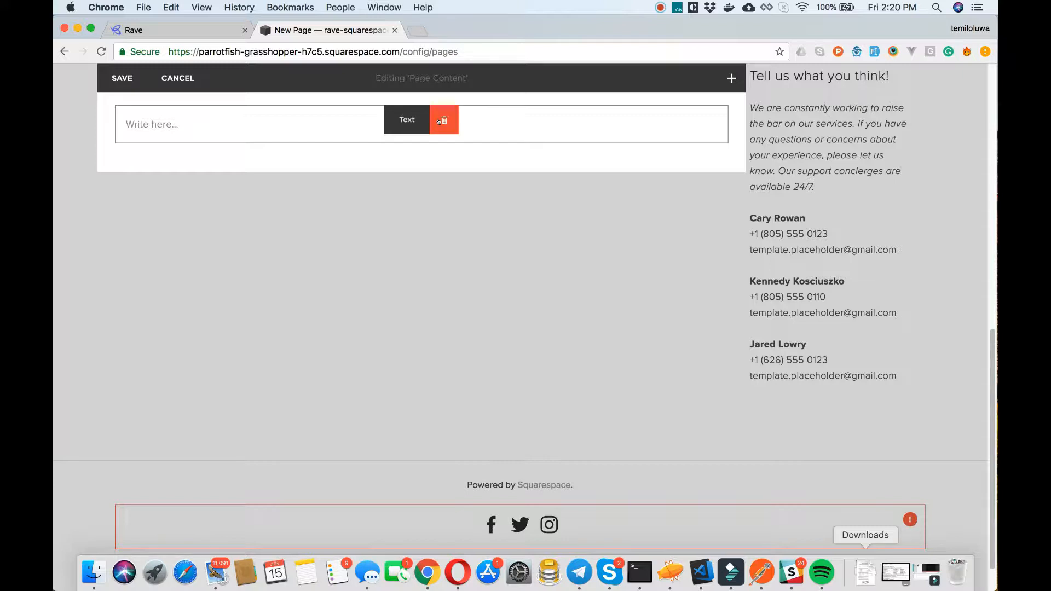
mouse_move(444, 119)
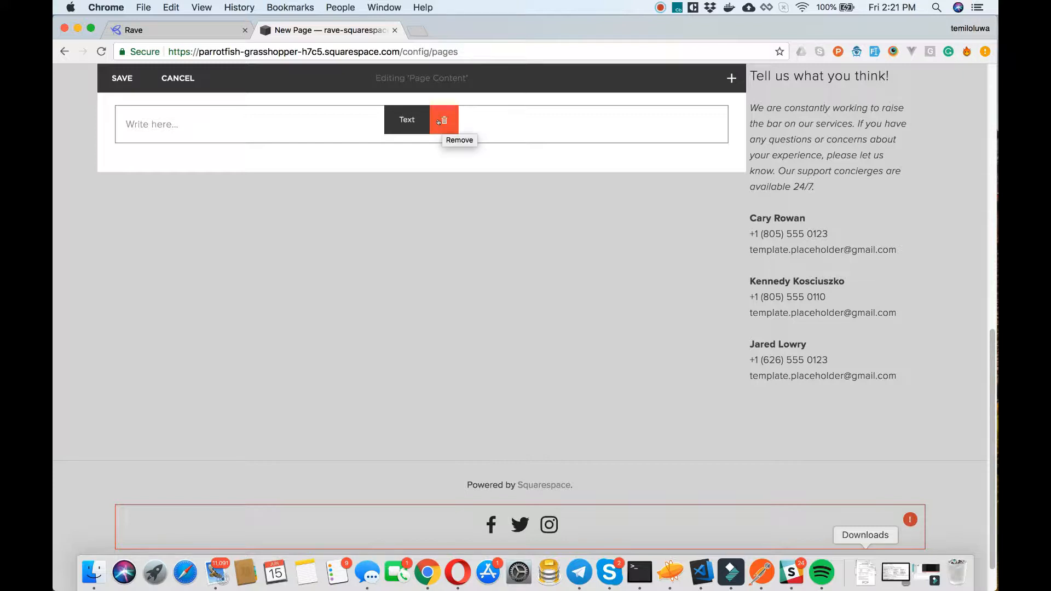
mouse_move(380, 116)
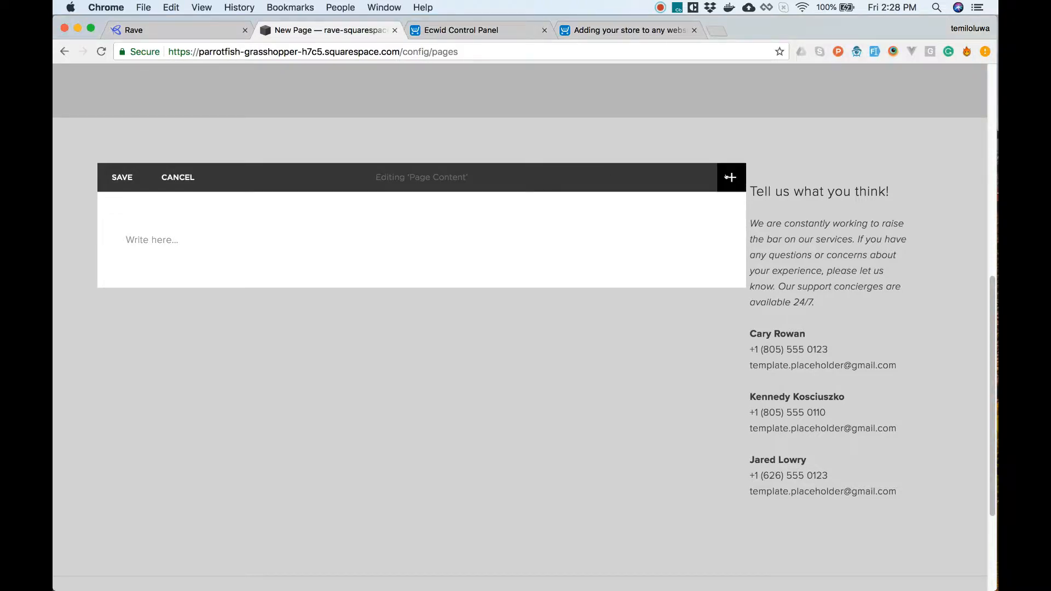
Insert a Code block from the More section onto the Online Store page
left_click(731, 177)
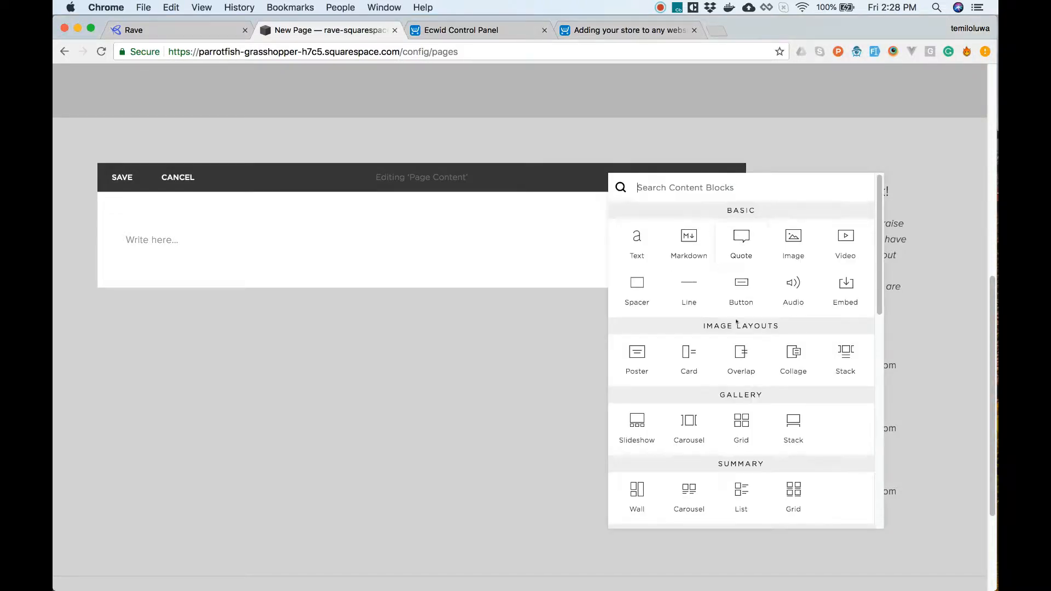
scroll("down", 3)
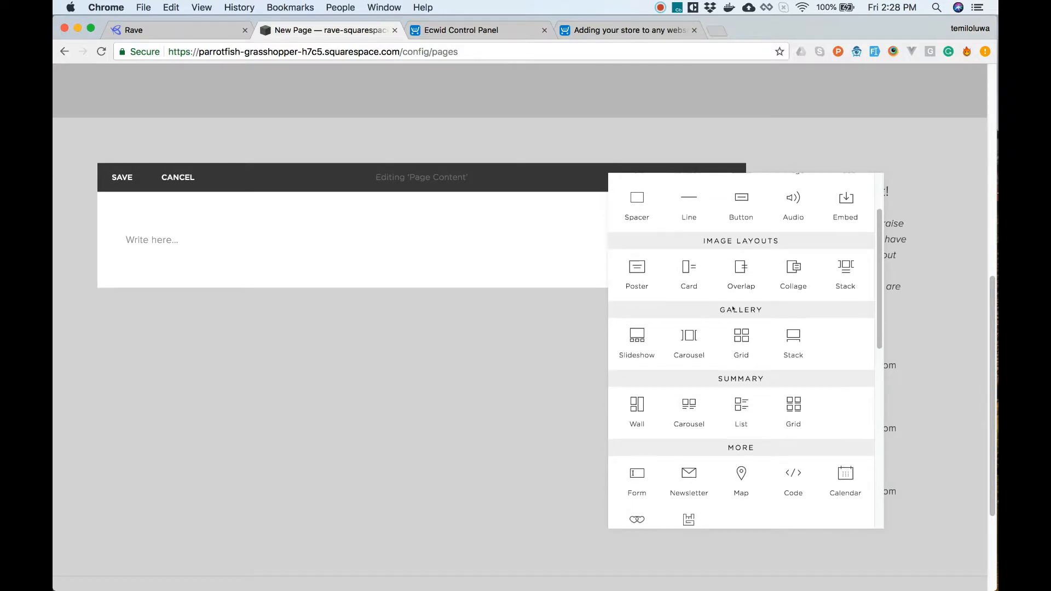
scroll("down", 3)
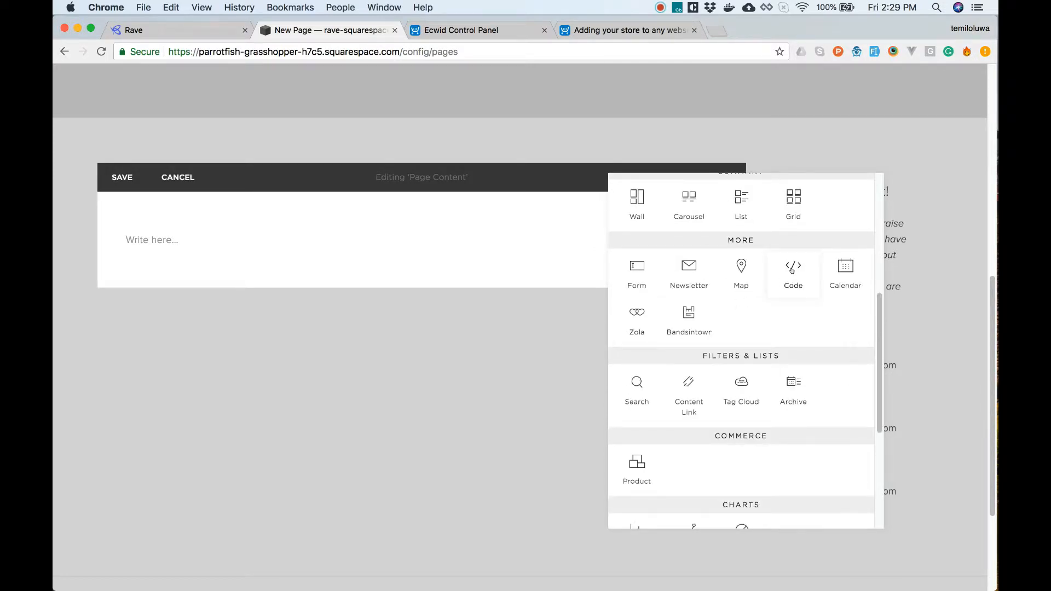
left_click(793, 265)
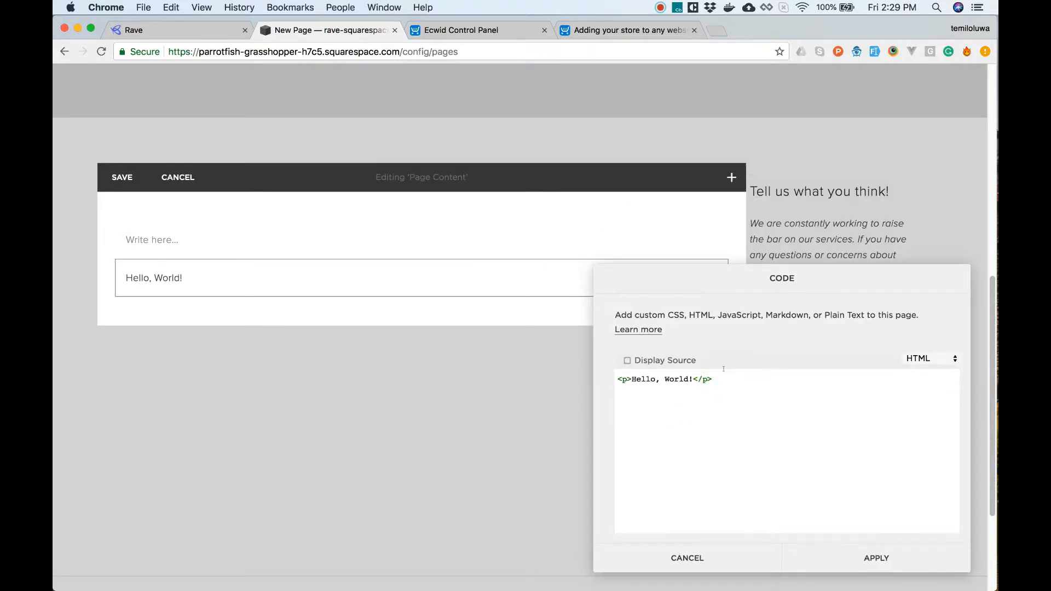
Scroll the Ecwid embedding article down to its Generate your code section
left_click(634, 30)
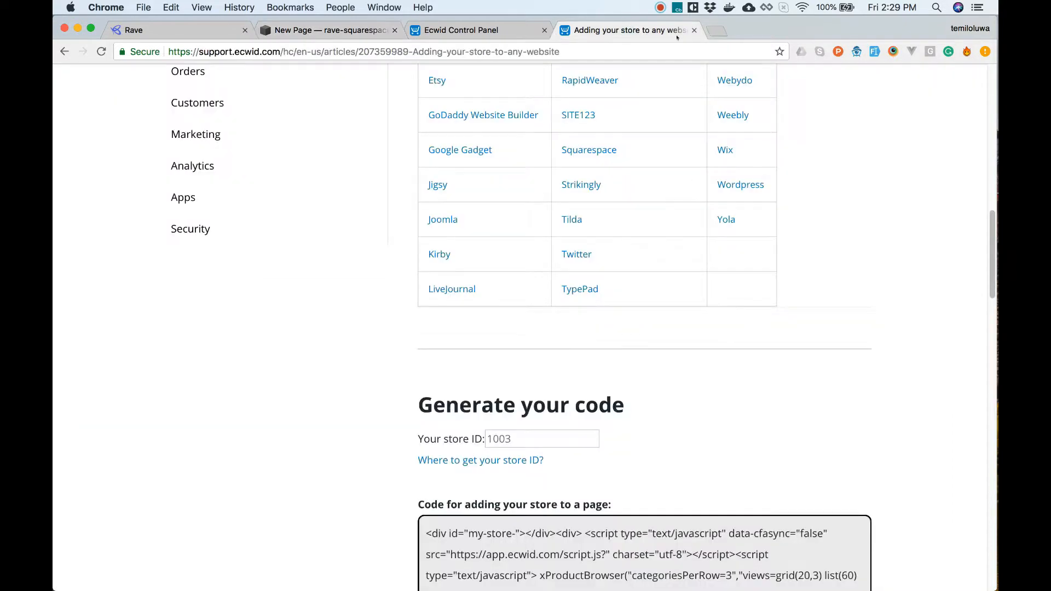
scroll("down", 3)
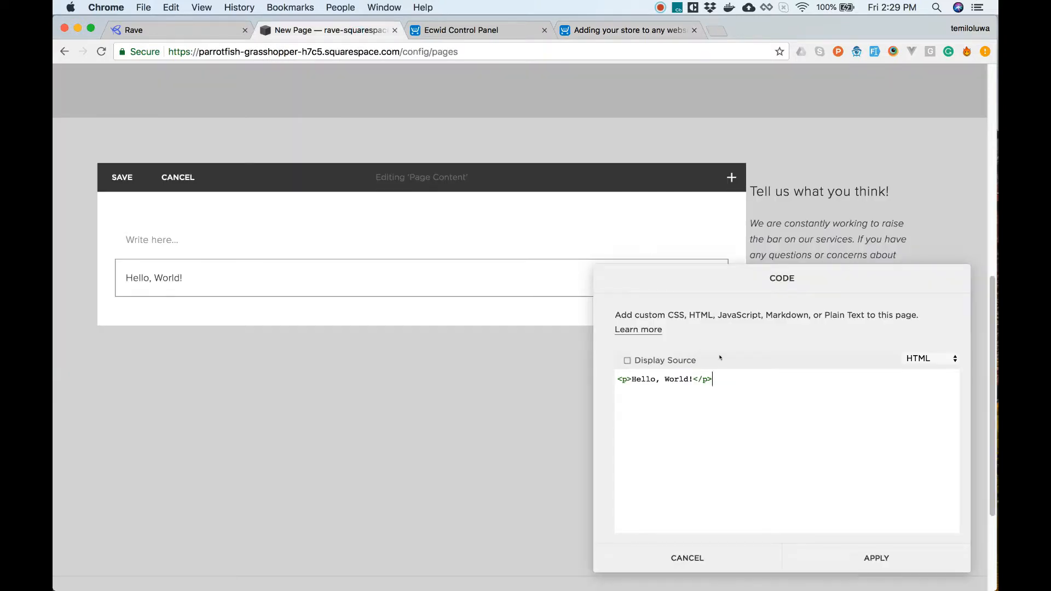
mouse_move(692, 334)
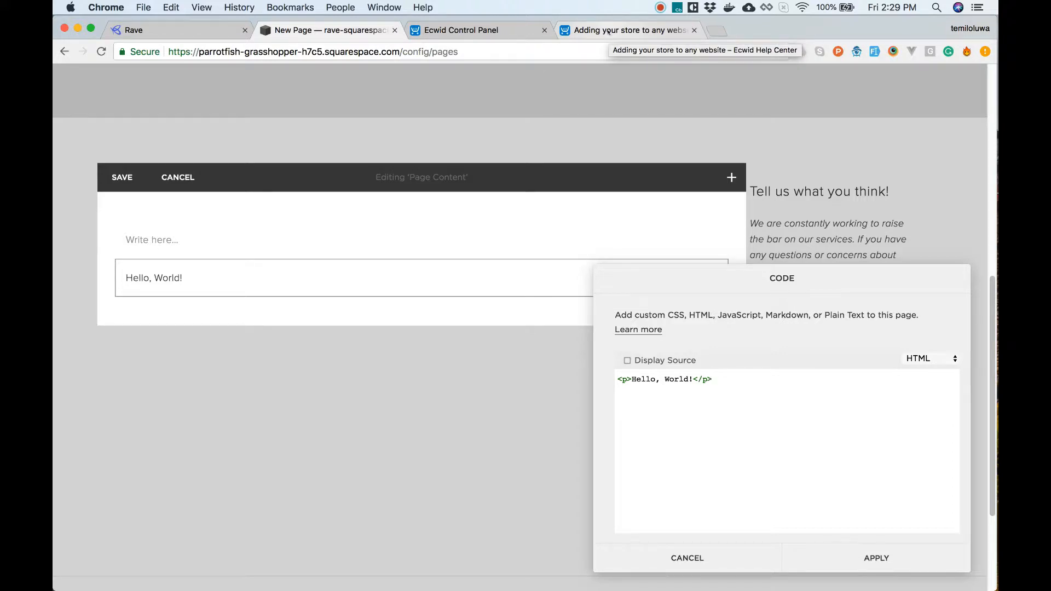
left_click(607, 30)
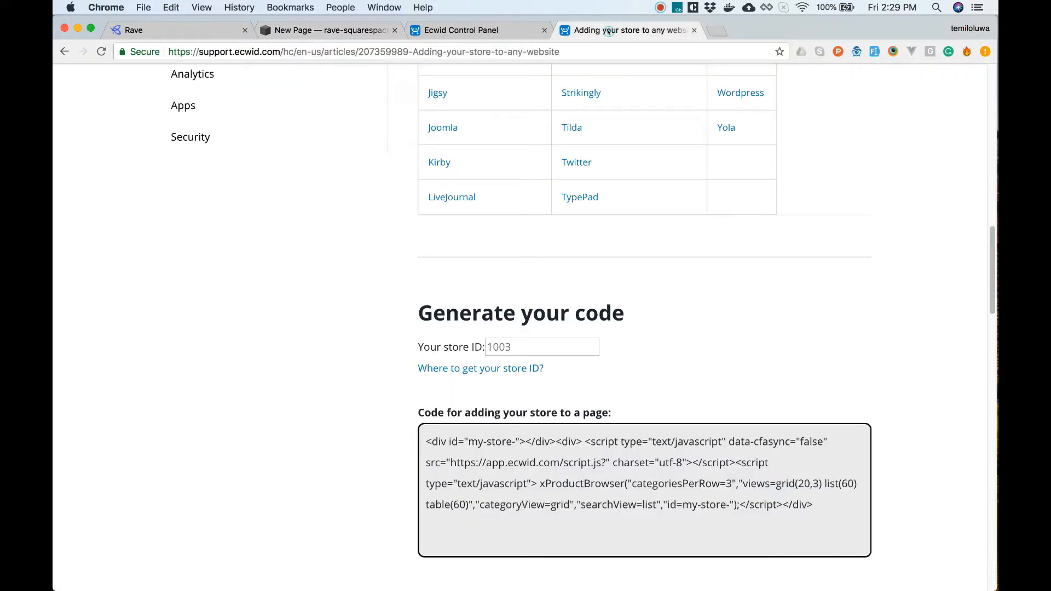
scroll("down", 3)
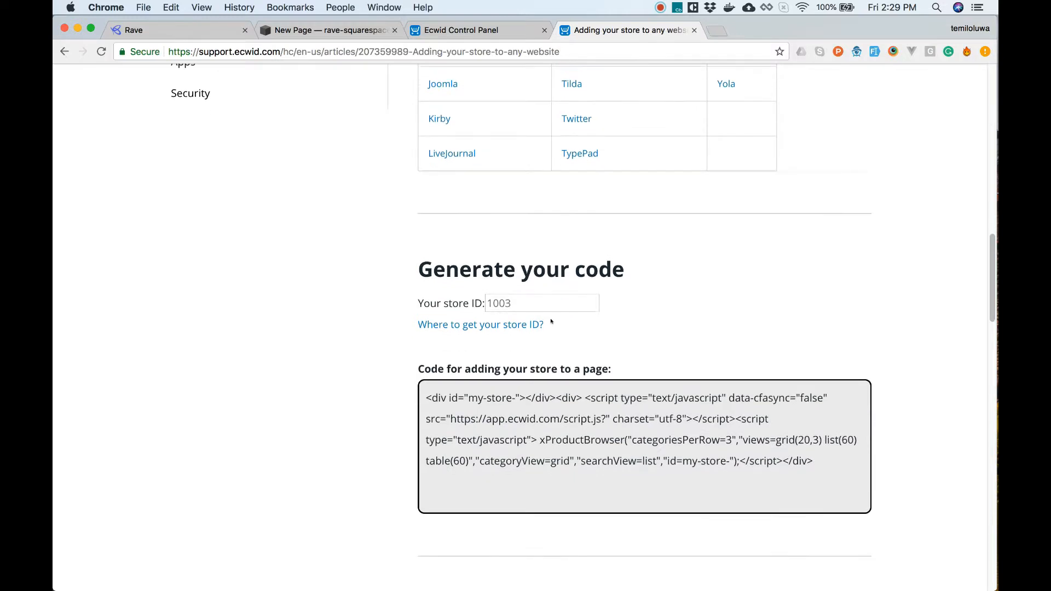
scroll("down", 3)
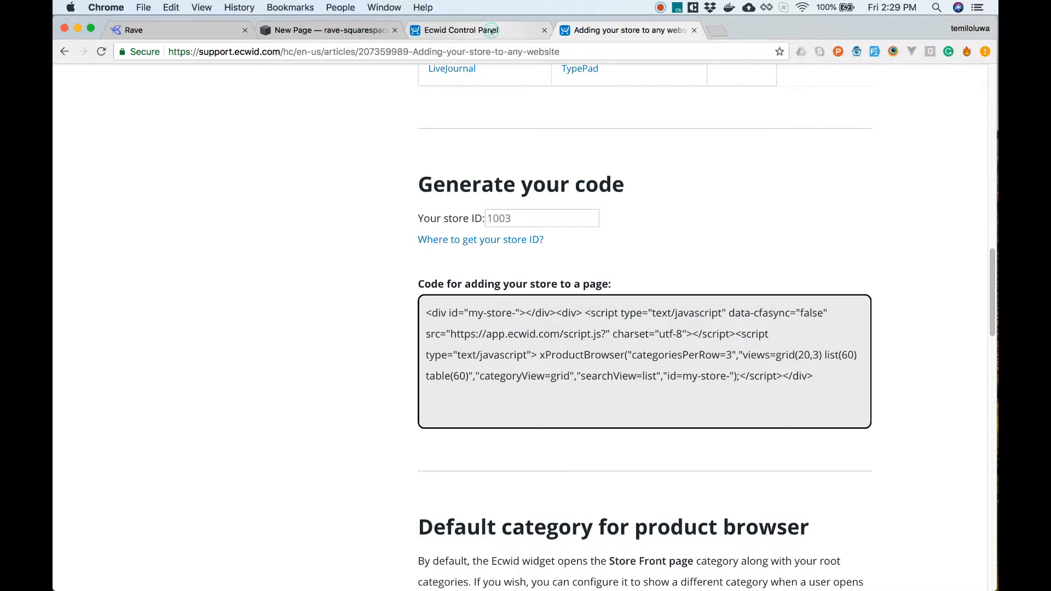
Select the store ID shown on the Ecwid Control Panel dashboard
left_click(483, 30)
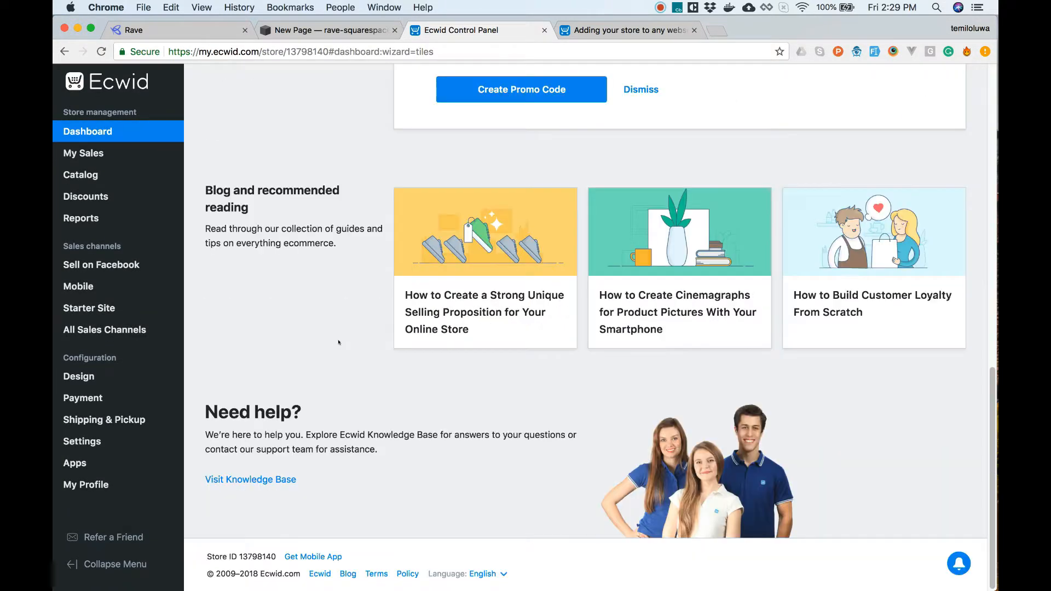
double_click(262, 557)
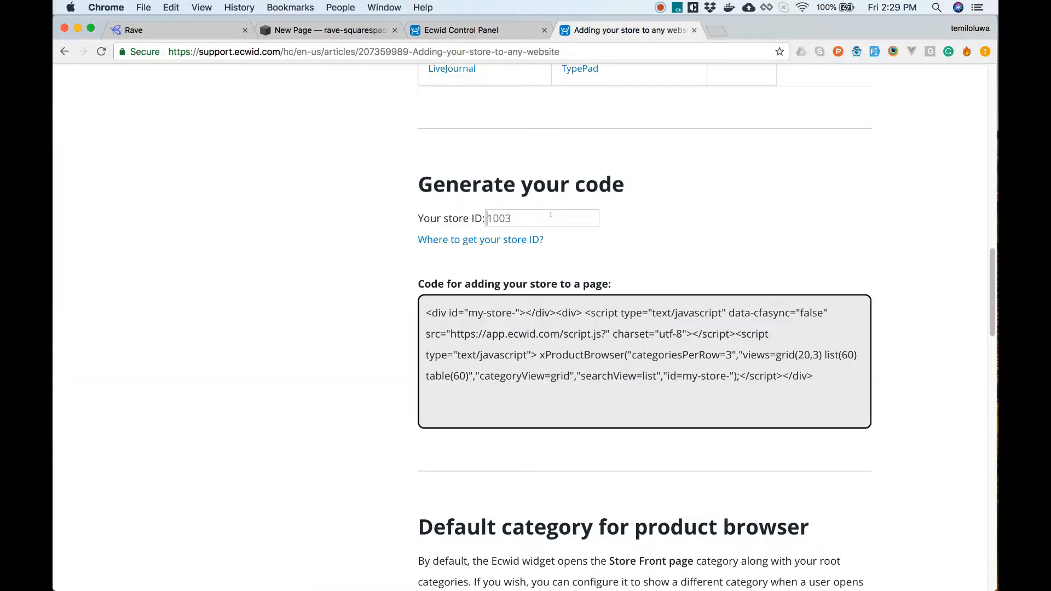
Enter store ID 13798140 to generate the Ecwid embed code
type("13798140\"></div><div> <script type=\"text/javascript\"")
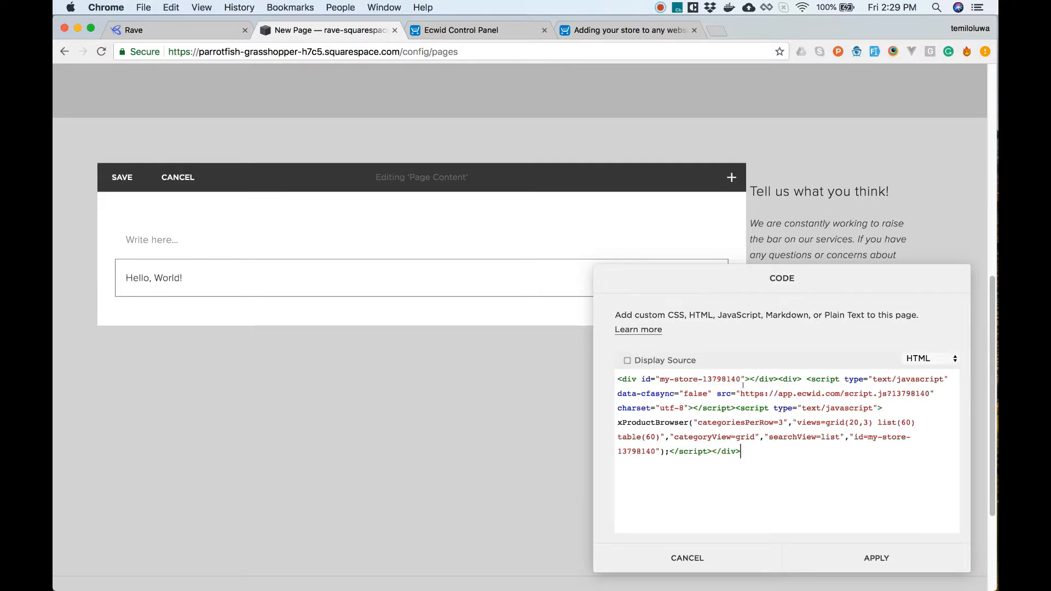
Apply the Ecwid embed code to the block and save the Online Store page
left_click(875, 557)
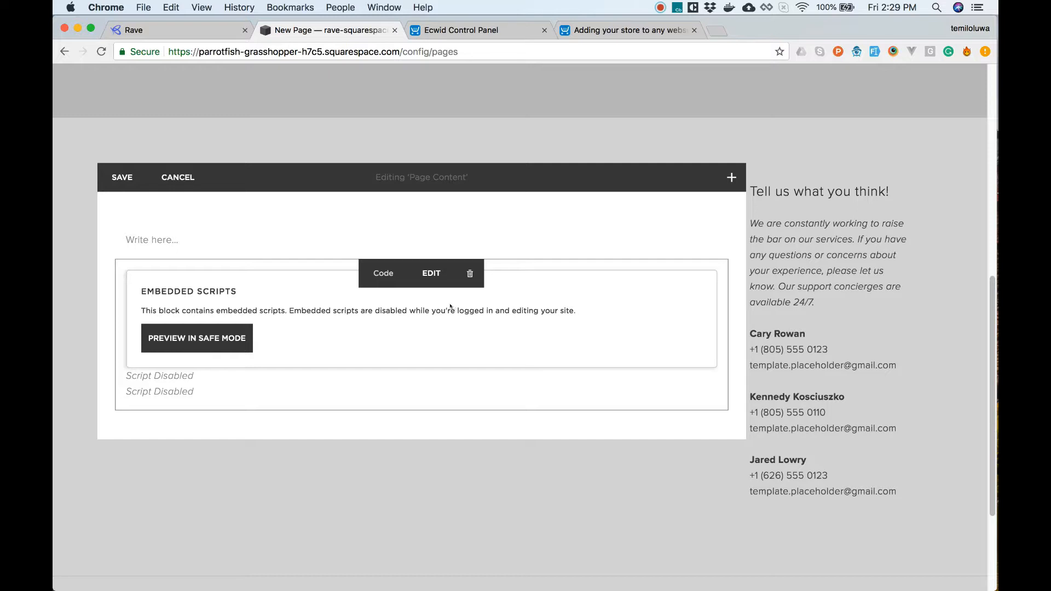
mouse_move(516, 213)
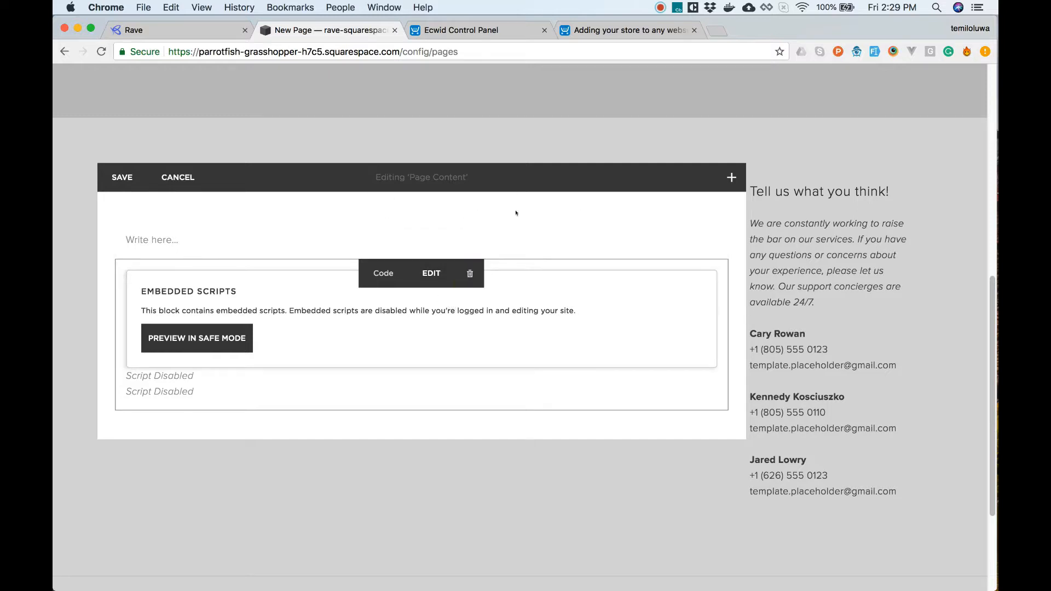
left_click(109, 178)
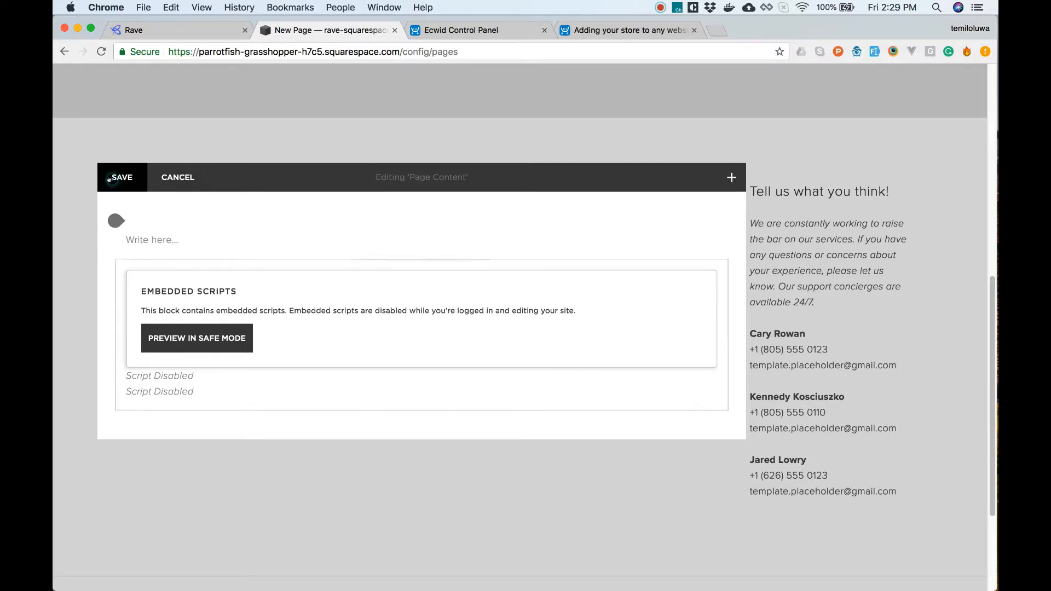
left_click(115, 177)
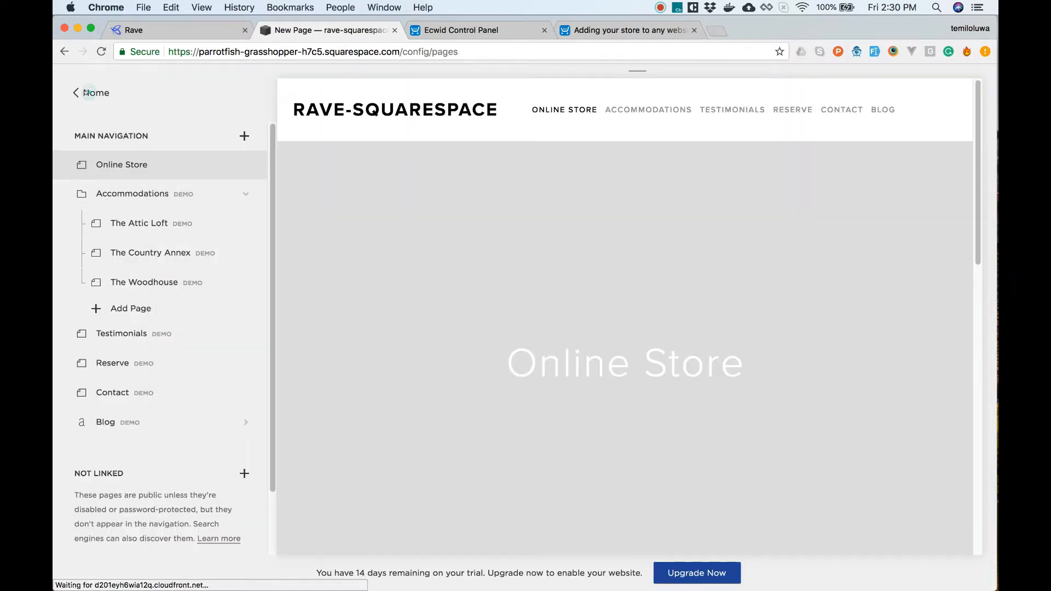
Open the Online Store page from Pages and scroll to the embedded storefront
left_click(77, 93)
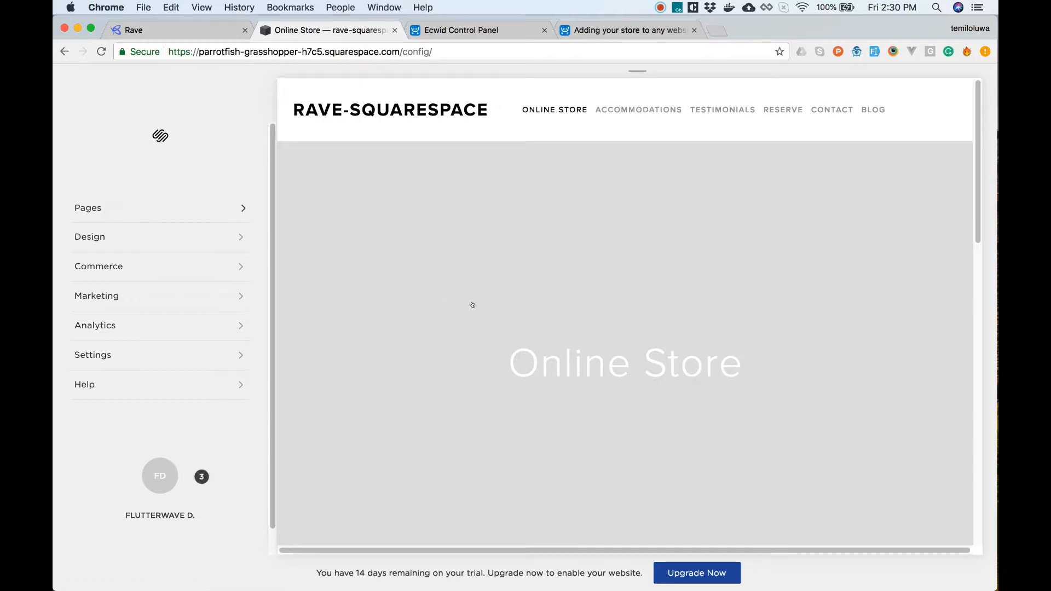
left_click(88, 208)
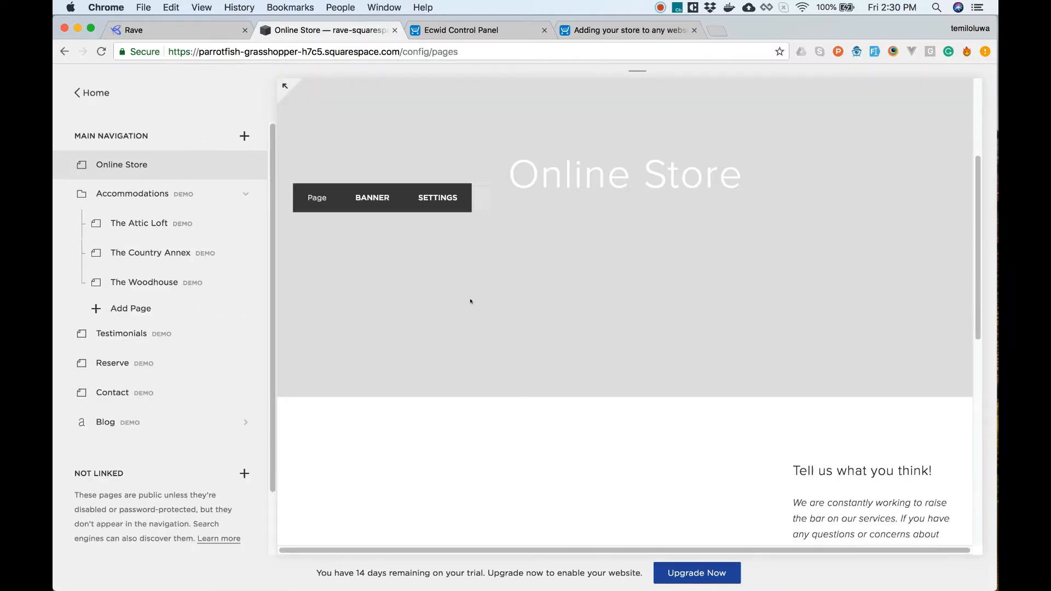
scroll("down", 3)
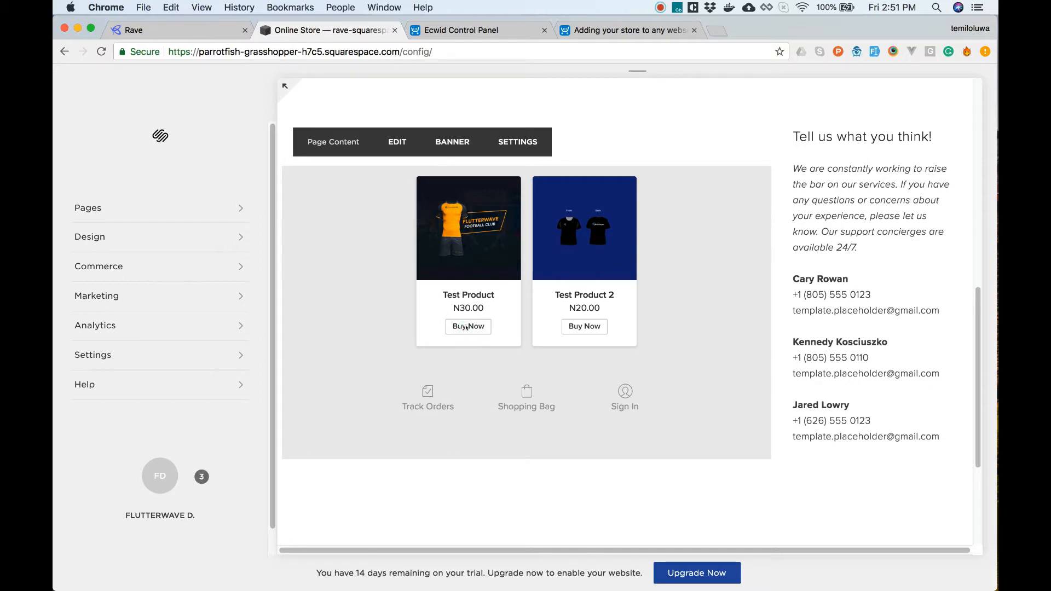
mouse_move(436, 332)
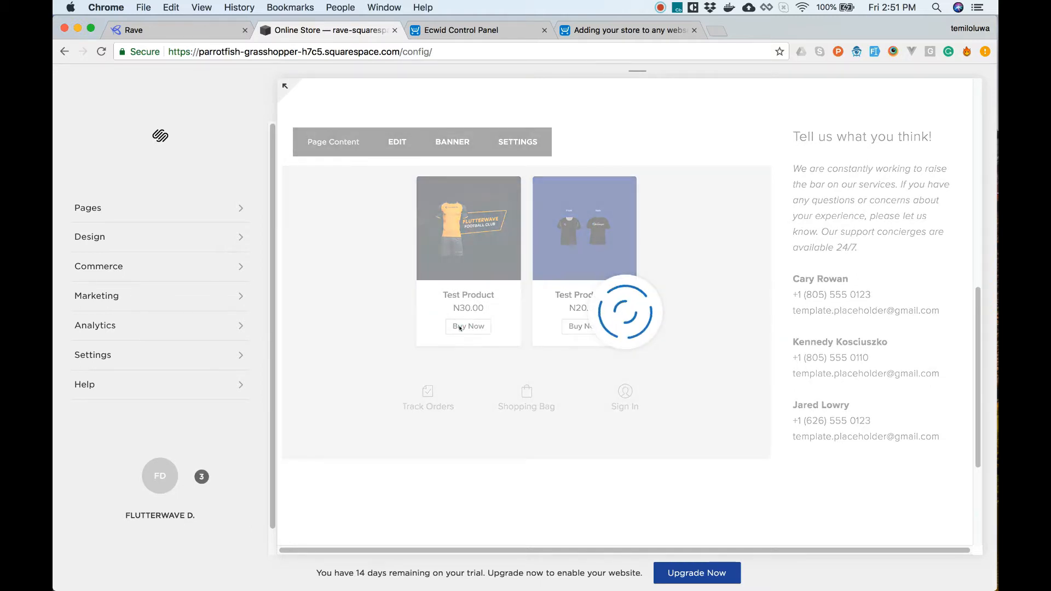
Add Test Product to the shopping bag and confirm the shipping details
left_click(584, 326)
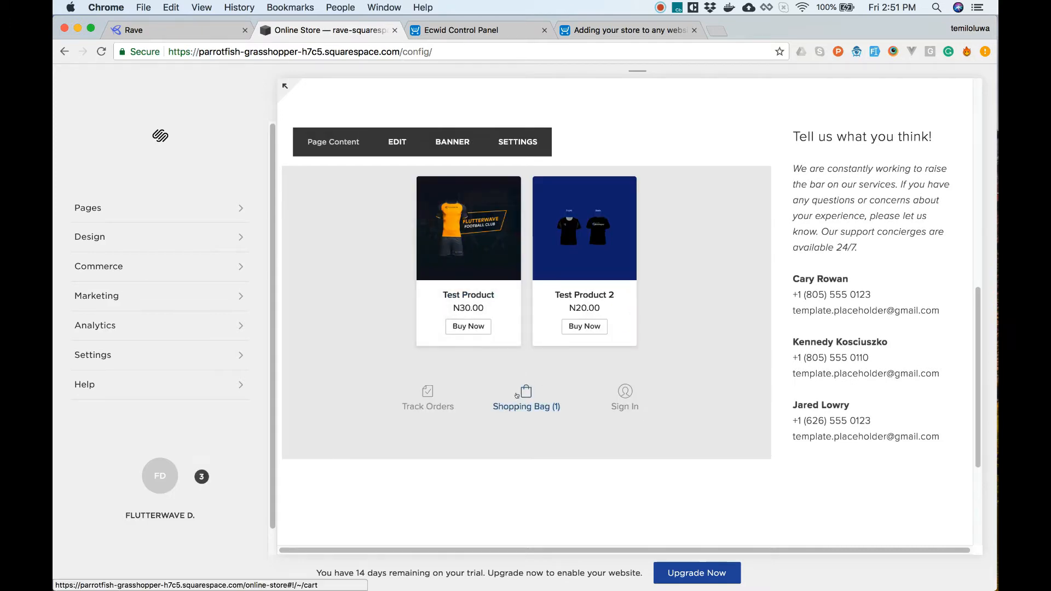
left_click(525, 393)
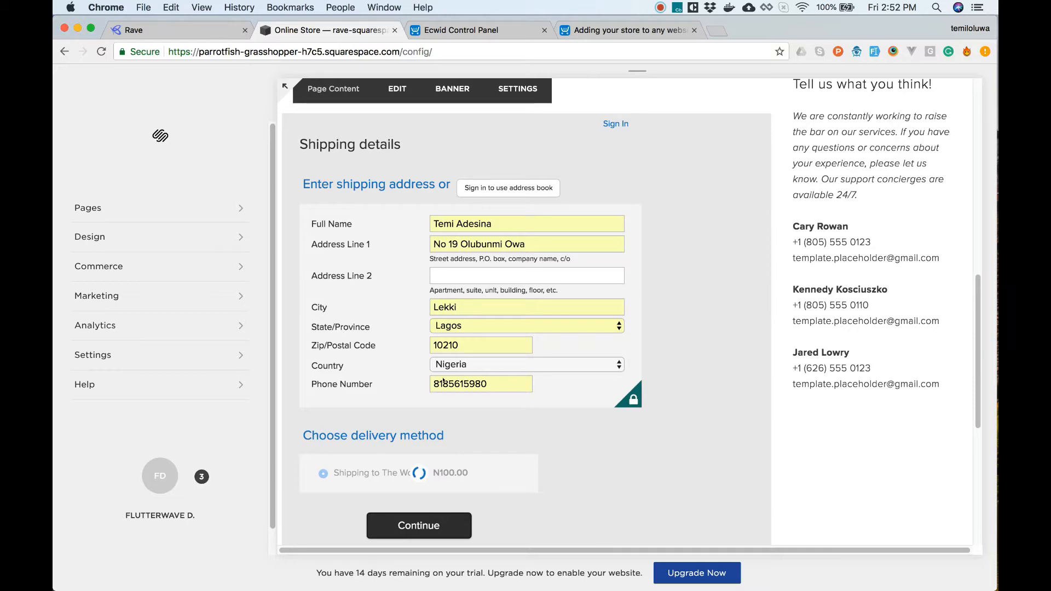
left_click(419, 526)
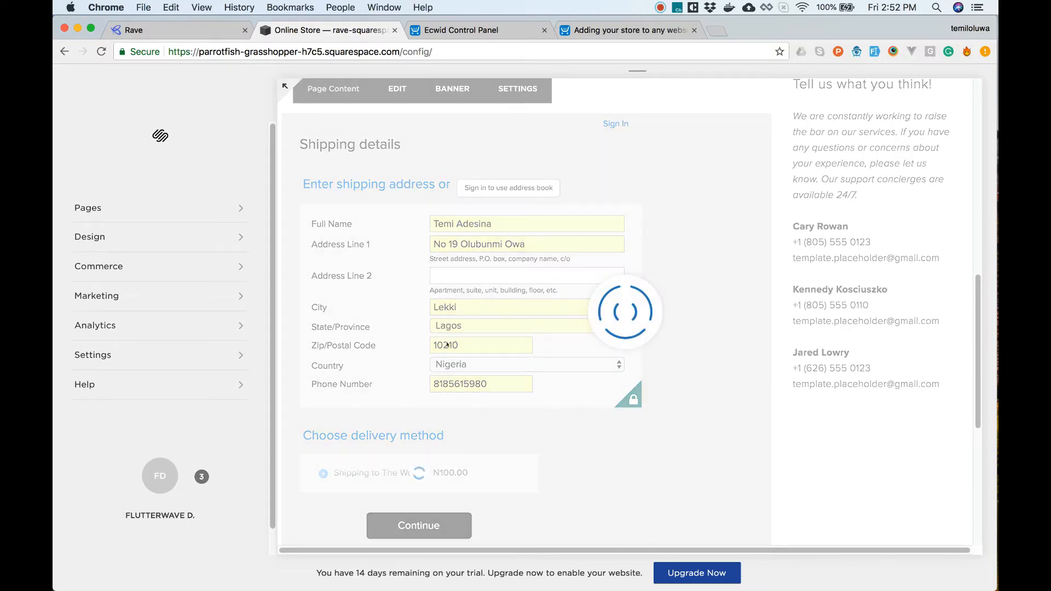
left_click(419, 526)
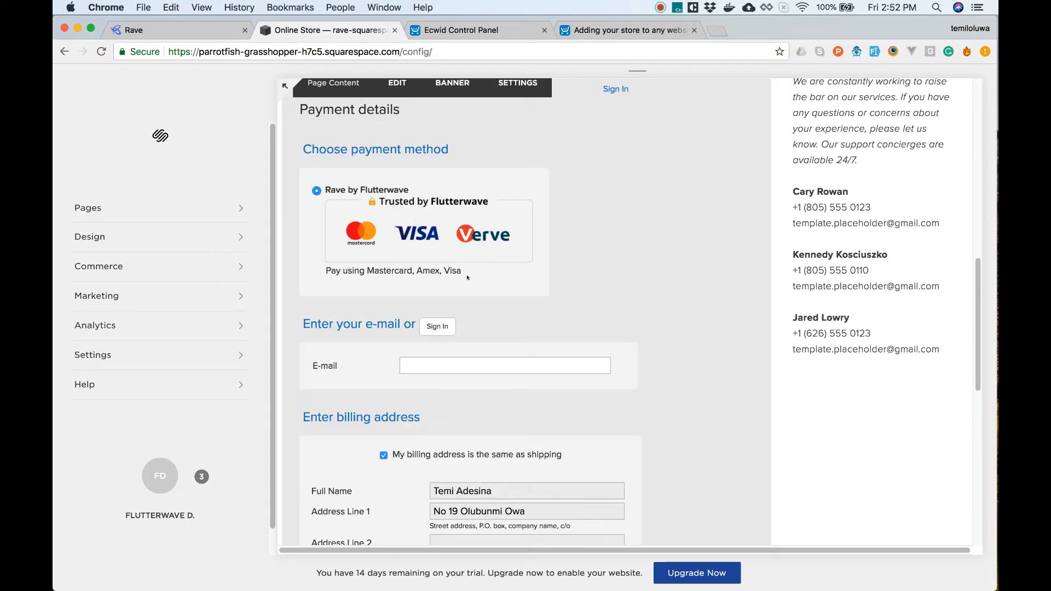
Choose Rave by Flutterwave as payment and continue to the card form
scroll("down", 3)
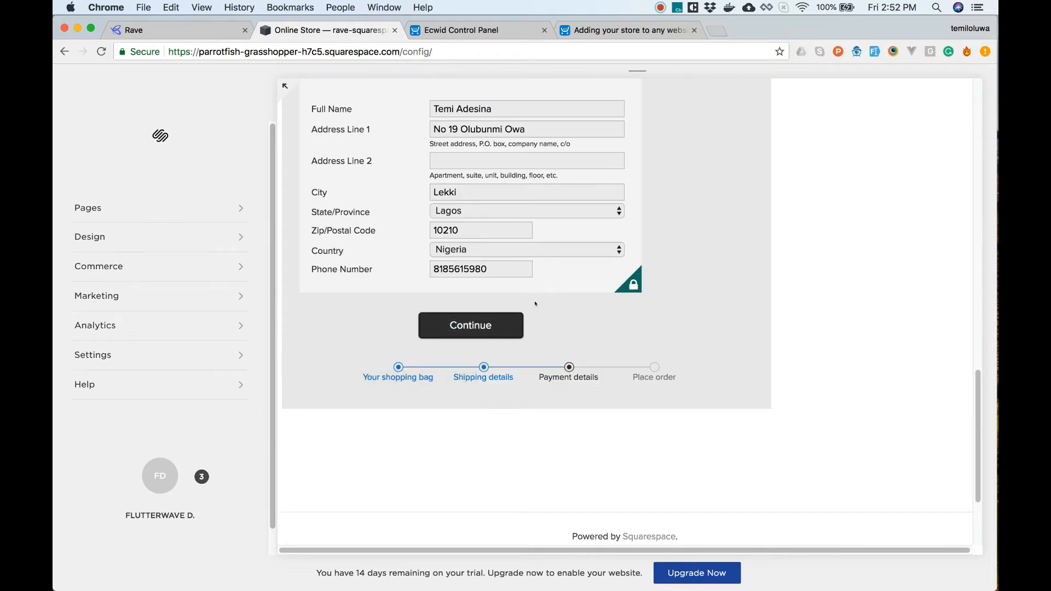
left_click(470, 325)
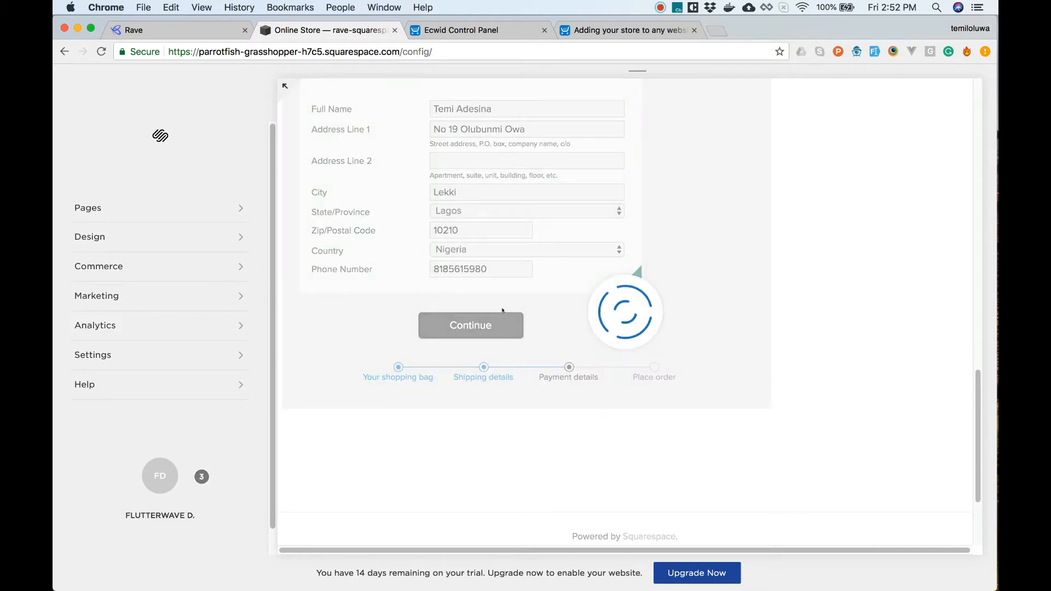
left_click(470, 325)
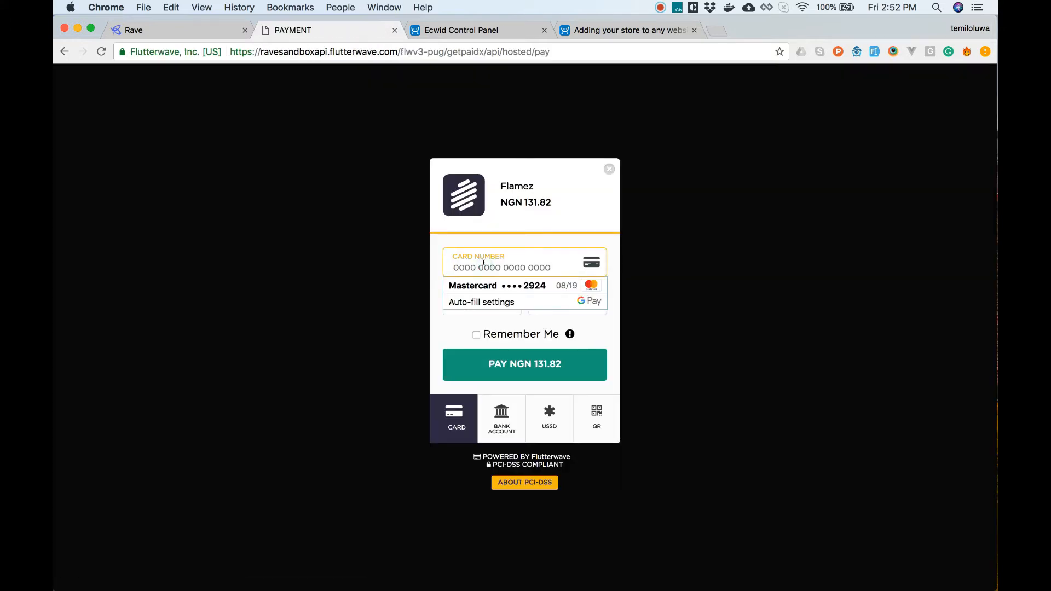
Enter the test Visa card 4242 details and submit payment of NGN 134.22
type("4242 4242 4242 4242")
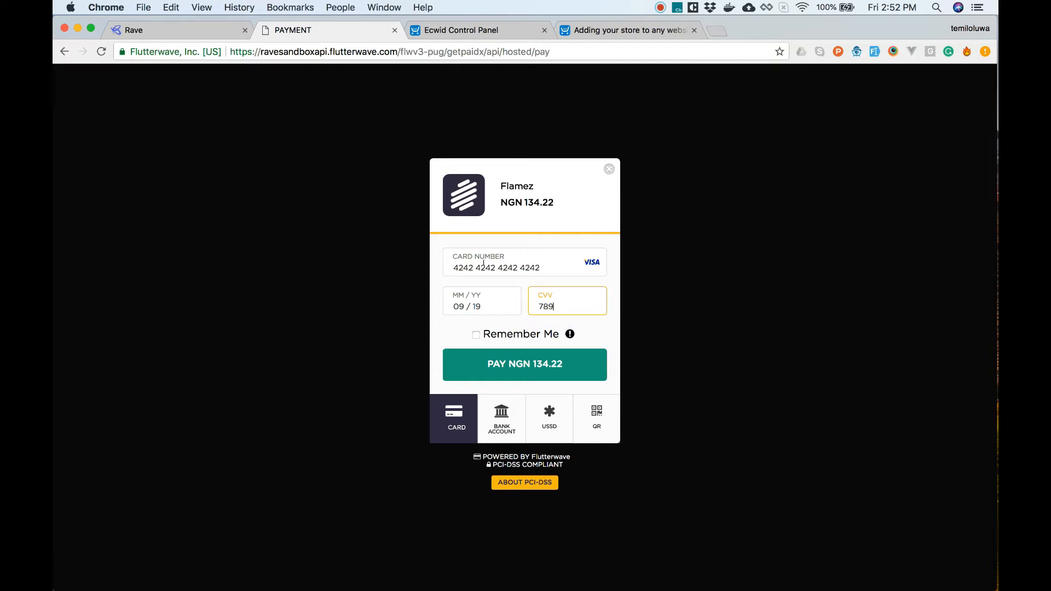
left_click(524, 364)
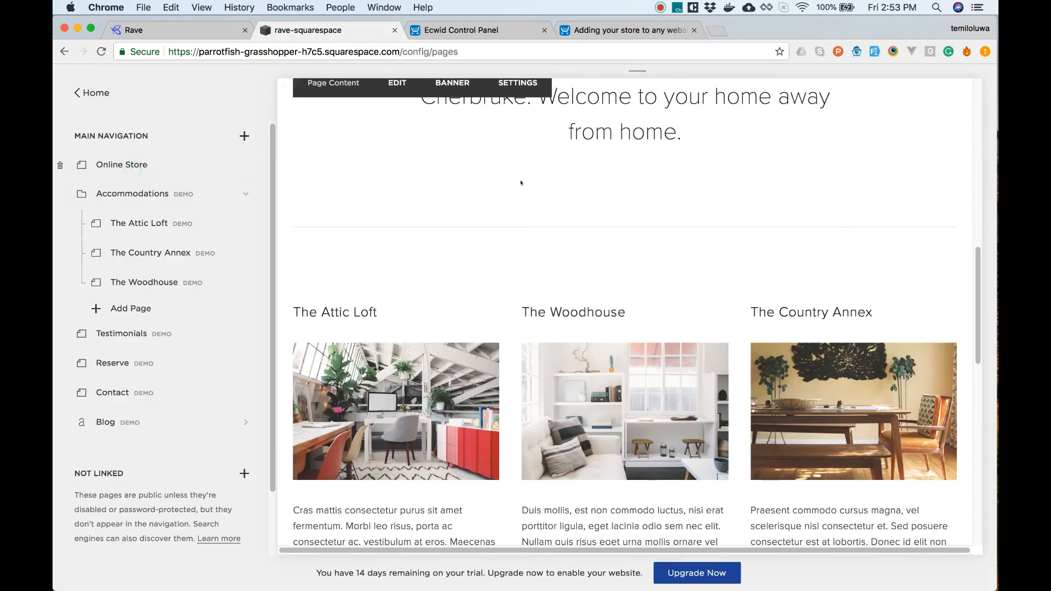
Select the Online Store page in Squarespace, then bring up the Rave by Flutterwave homepage
left_click(122, 165)
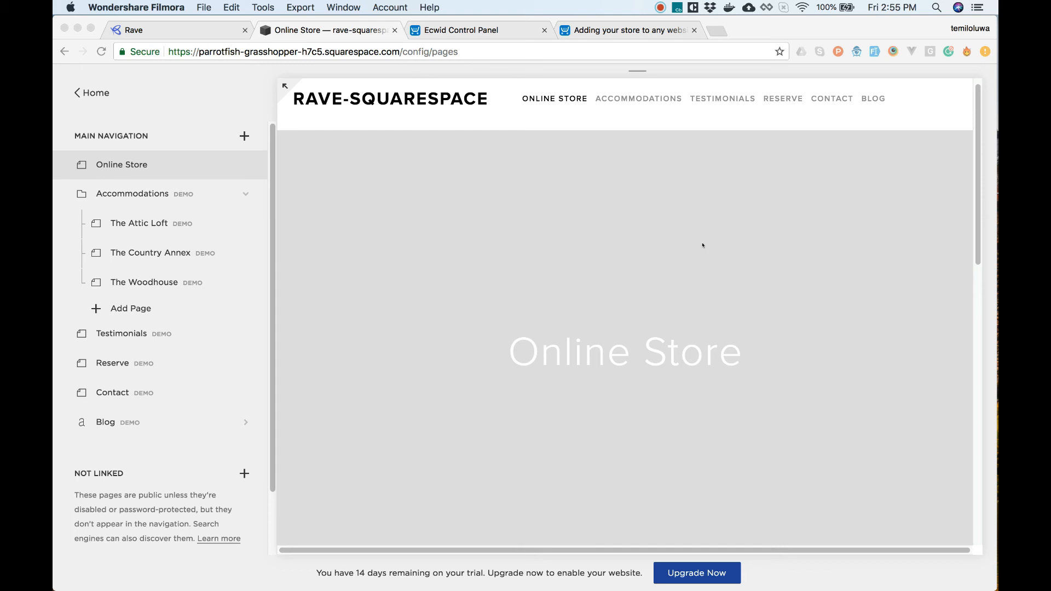
mouse_move(493, 106)
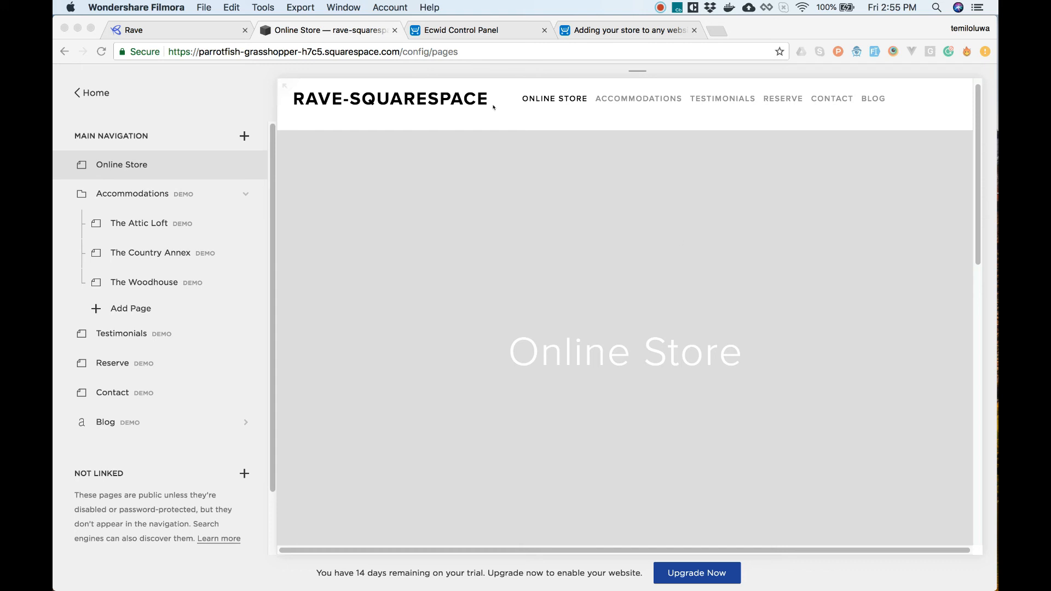
left_click(159, 30)
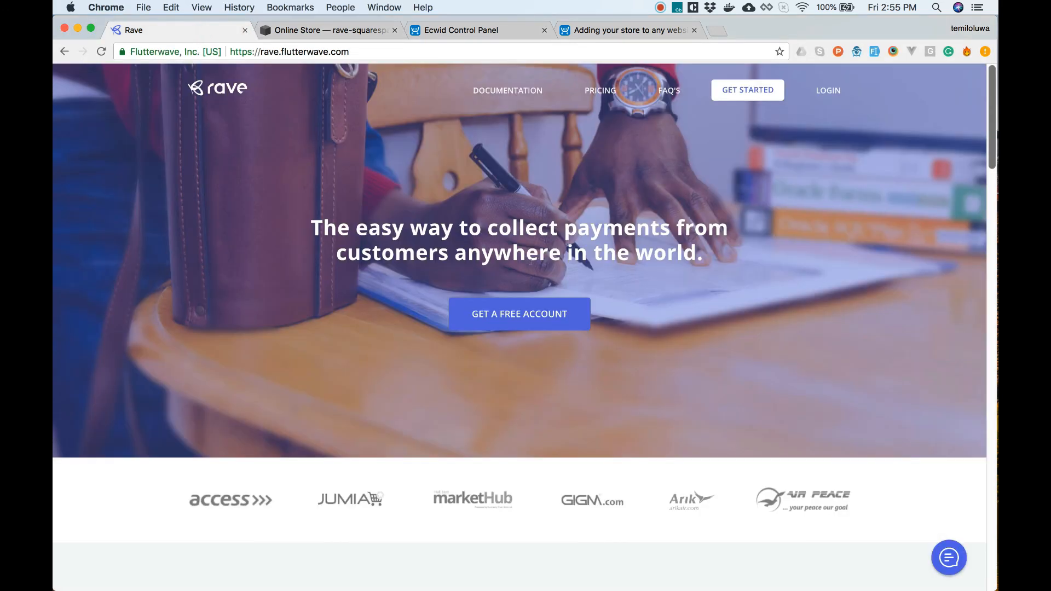